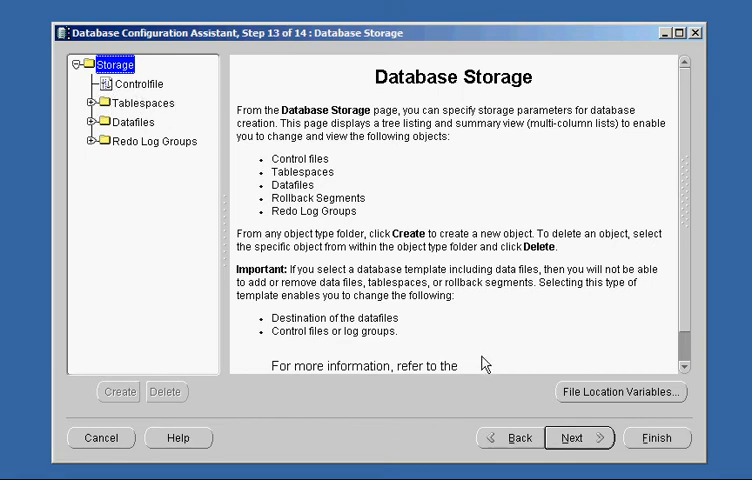
# - Step back from Database Storage through maintenance and memory settings to Step 9 Database Content
pyautogui.click(520, 438)
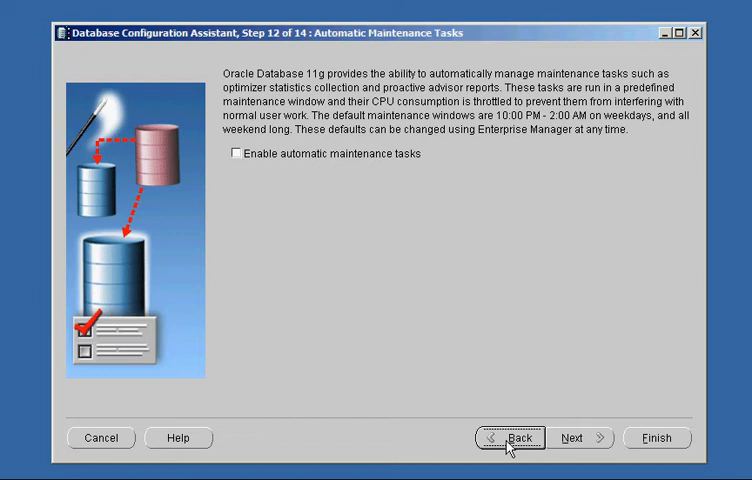
pyautogui.click(512, 438)
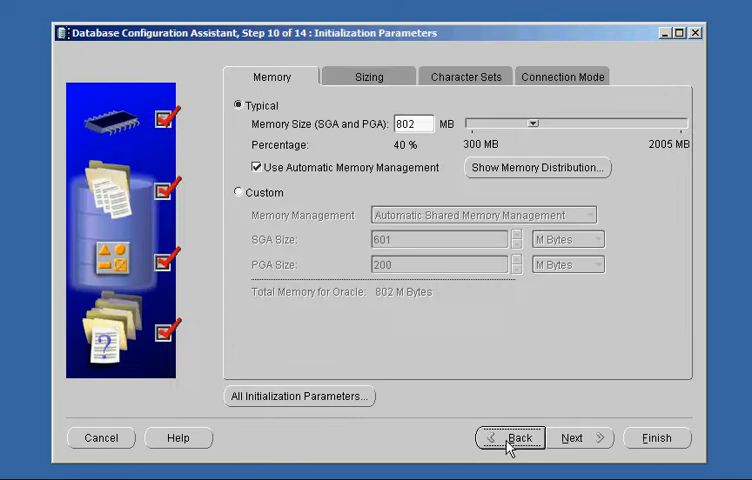
pyautogui.click(510, 438)
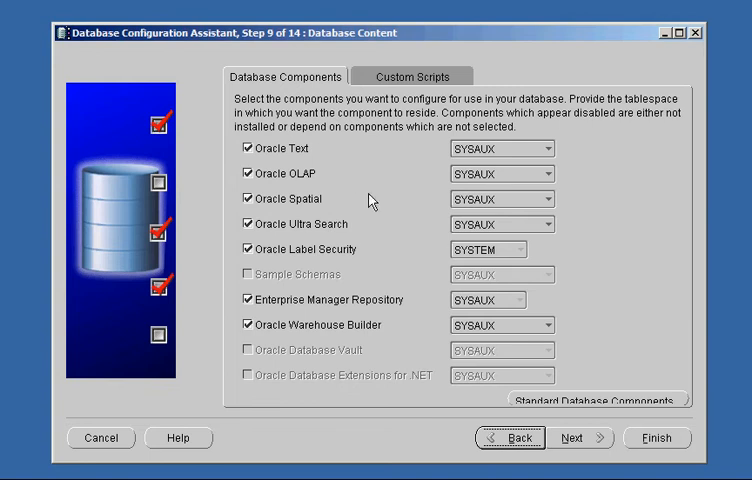
pyautogui.moveTo(332, 248)
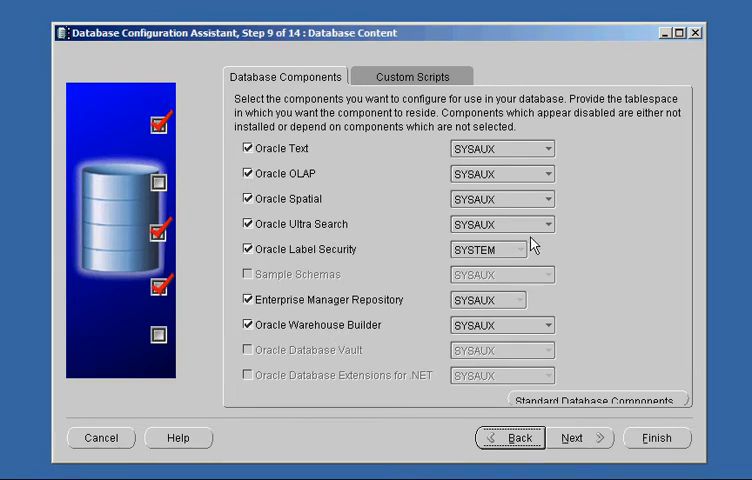
pyautogui.moveTo(392, 178)
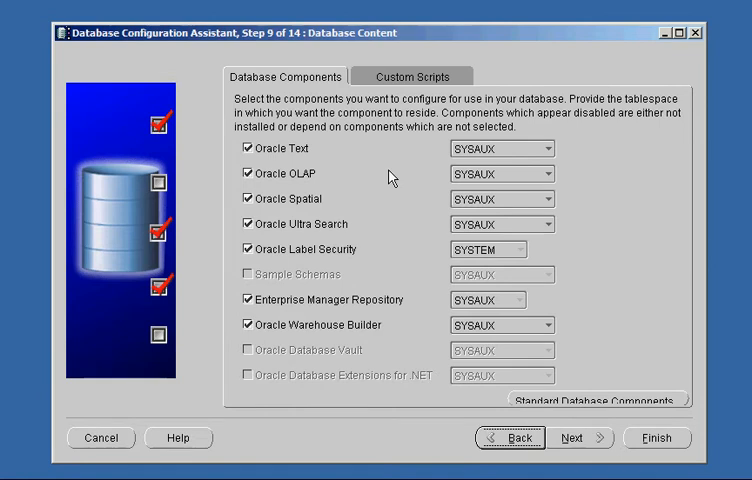
pyautogui.moveTo(610, 276)
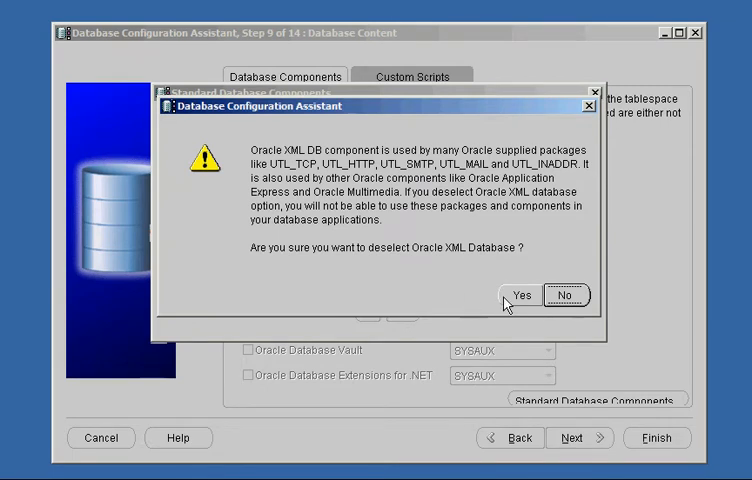
# - Confirm deselecting Oracle XML Database, leaving Text, Label Security and EM Repository unchecked
pyautogui.click(520, 296)
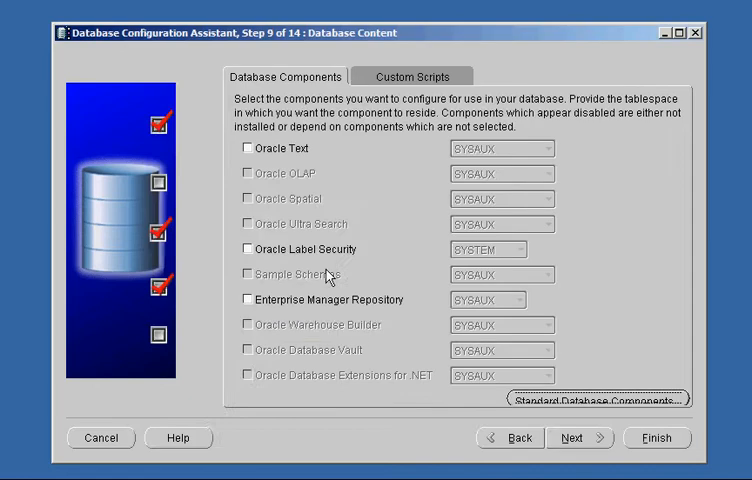
pyautogui.moveTo(404, 208)
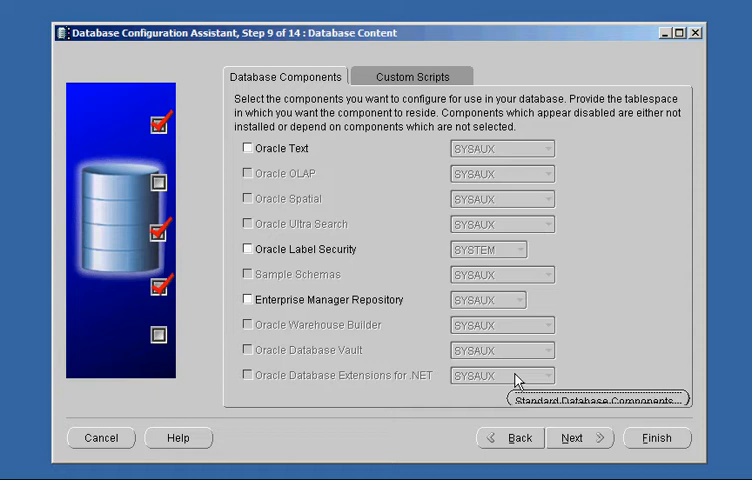
pyautogui.moveTo(530, 252)
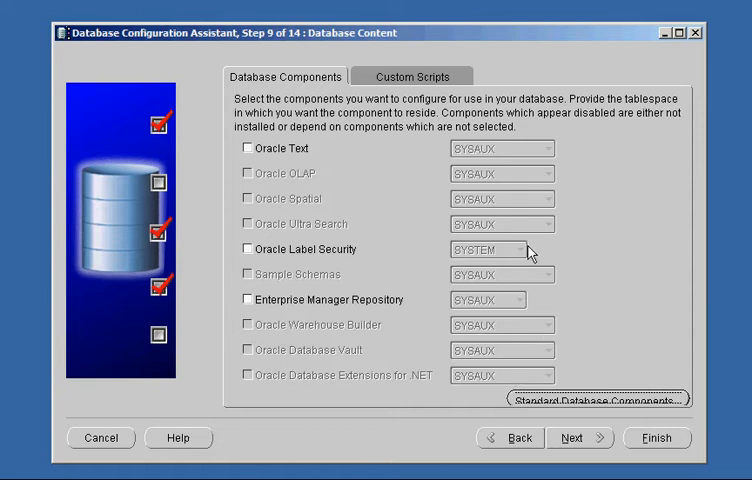
# - Return to Step 7 and trim the Database Files Location to c:\database\oradata
pyautogui.click(512, 438)
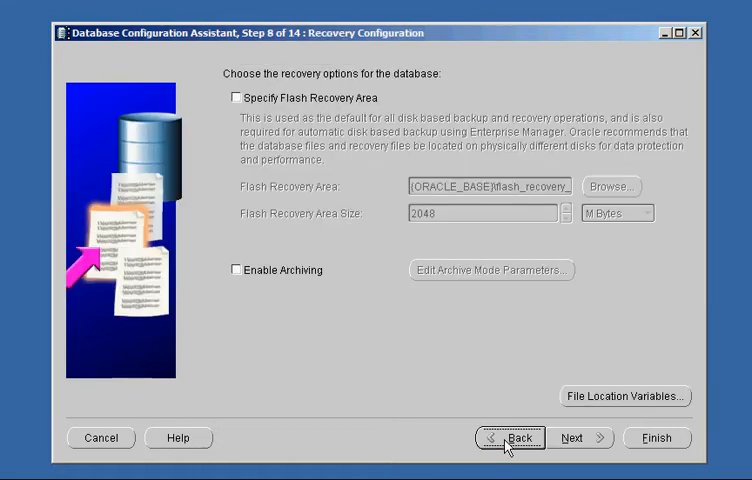
pyautogui.click(512, 438)
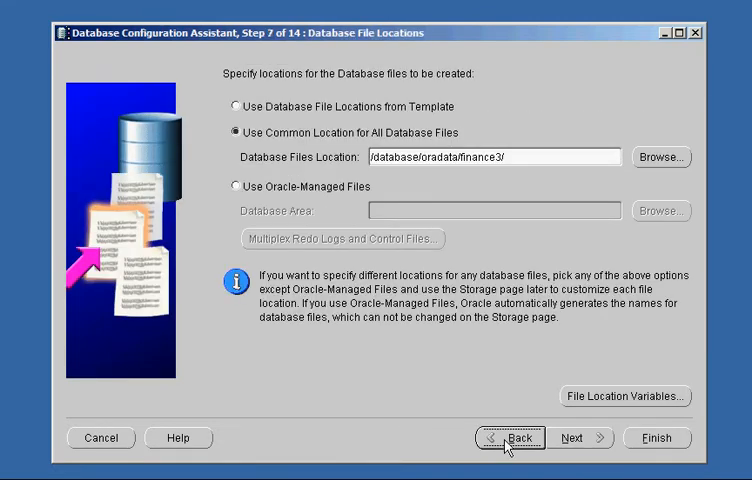
pyautogui.moveTo(540, 196)
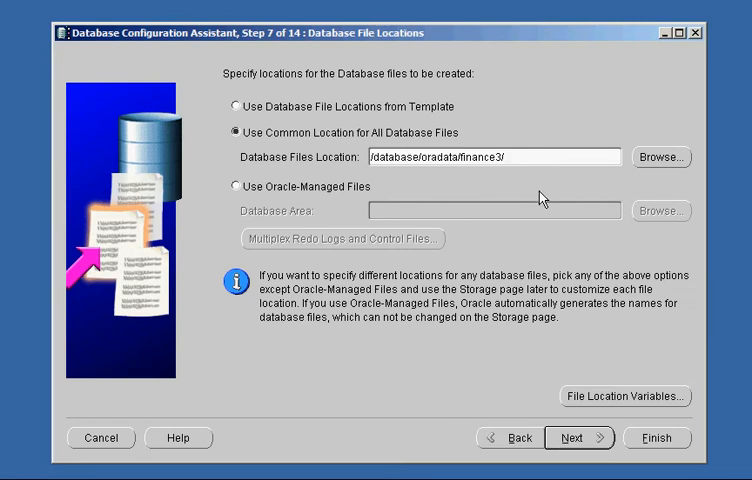
pyautogui.press('BackSpace')
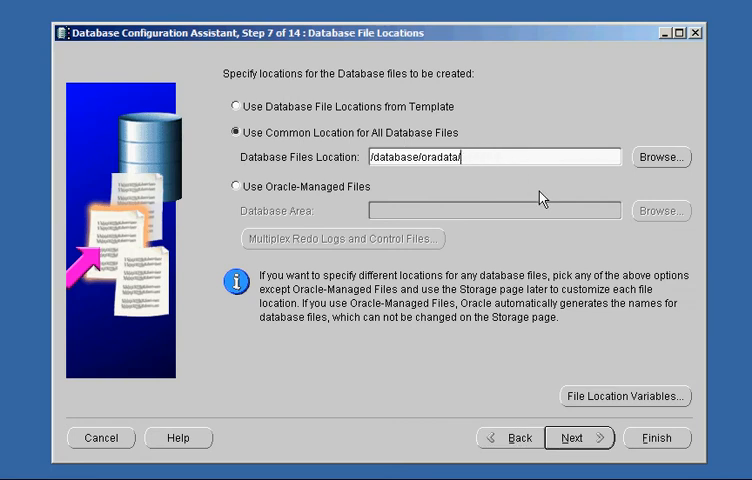
# - Advance past recovery, parameters and maintenance steps back to Step 13 Database Storage
pyautogui.click(572, 438)
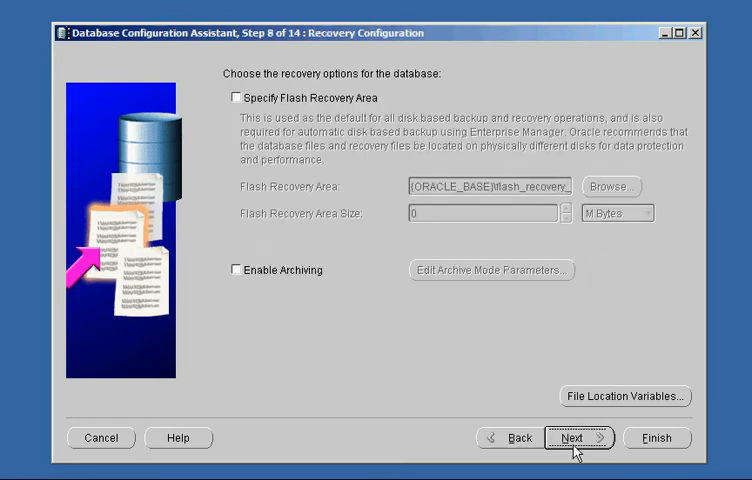
pyautogui.click(572, 438)
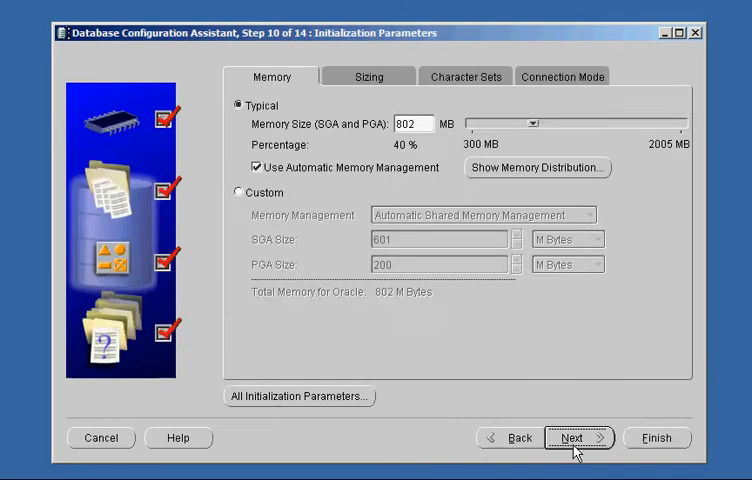
pyautogui.click(572, 438)
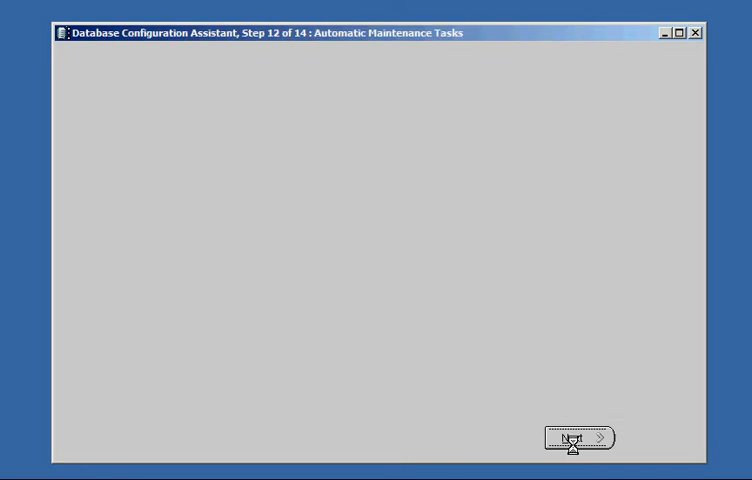
pyautogui.click(578, 440)
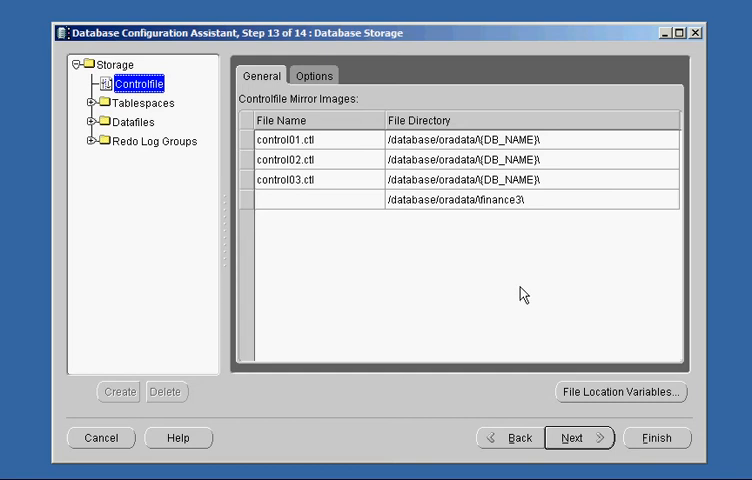
pyautogui.moveTo(588, 466)
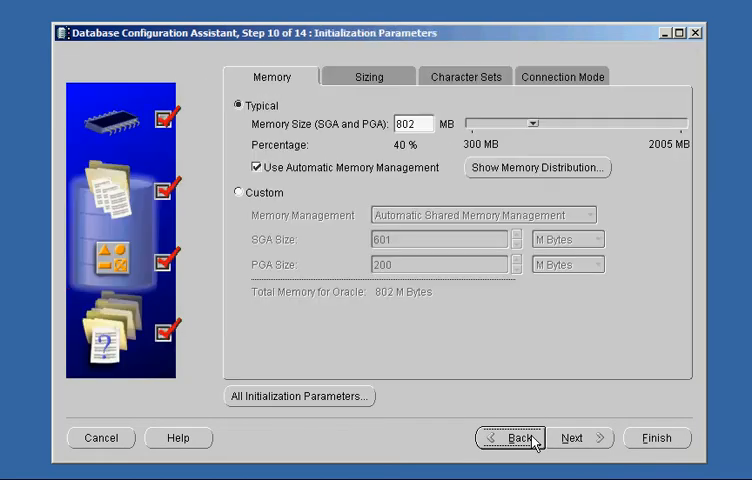
pyautogui.click(520, 438)
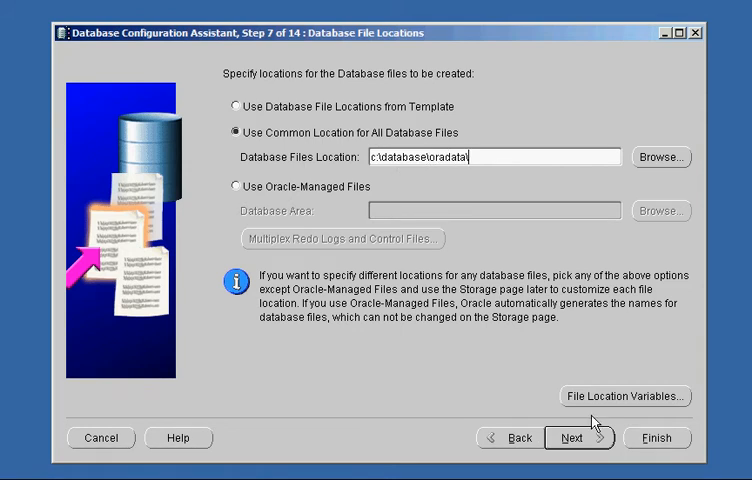
pyautogui.click(572, 438)
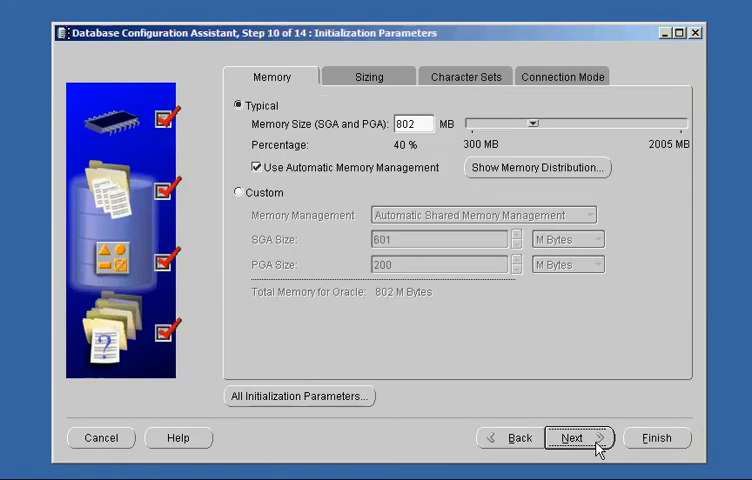
pyautogui.click(572, 438)
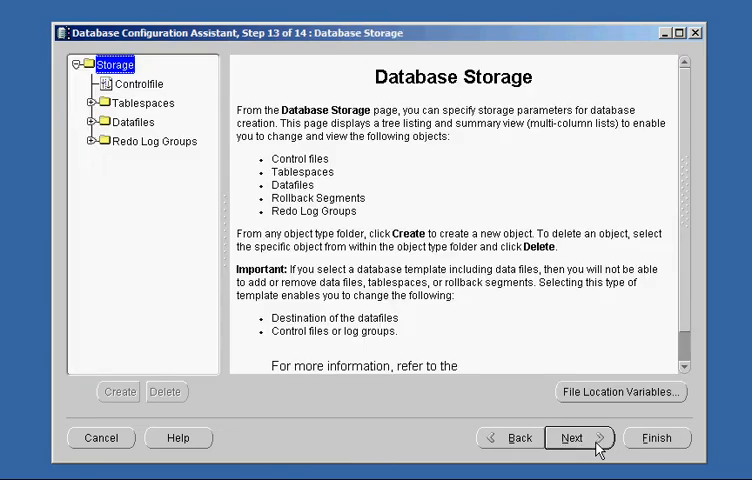
# - Show the Controlfile entries under c:\database\oradata\{DB_NAME} and review the File Location Variables
pyautogui.click(138, 84)
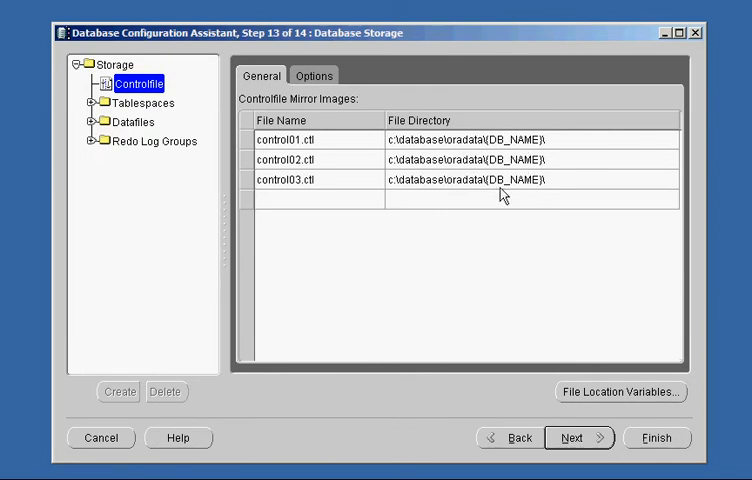
pyautogui.click(620, 392)
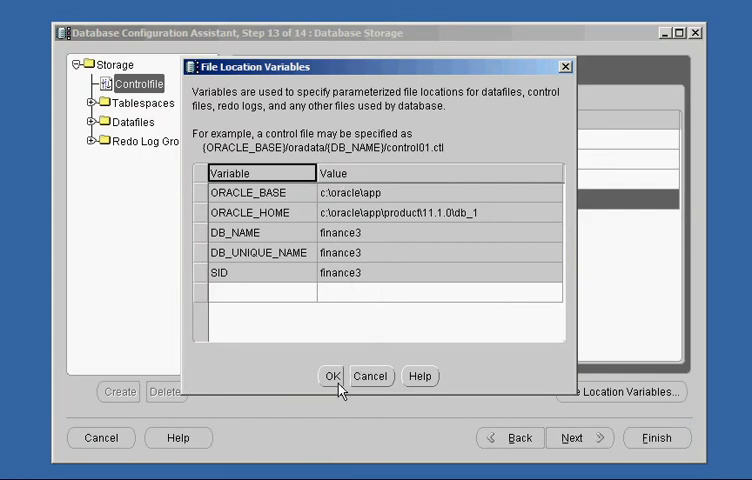
pyautogui.click(332, 376)
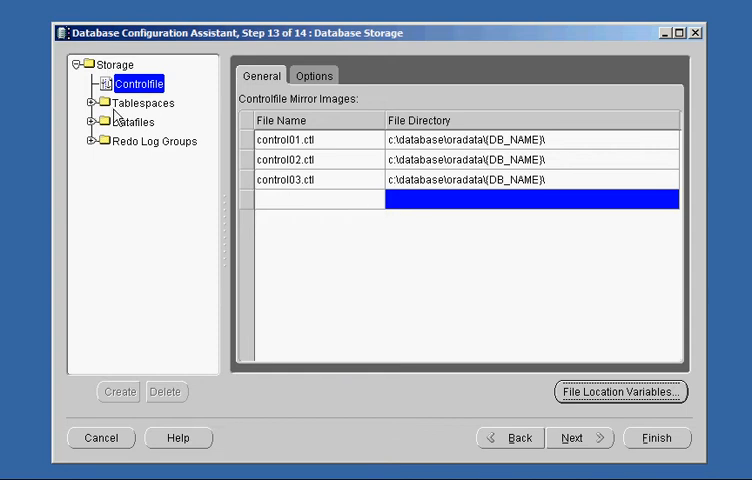
# - Review the datafile list and the SYSTEM, UNDOTBS1 and USERS datafile settings
pyautogui.click(136, 120)
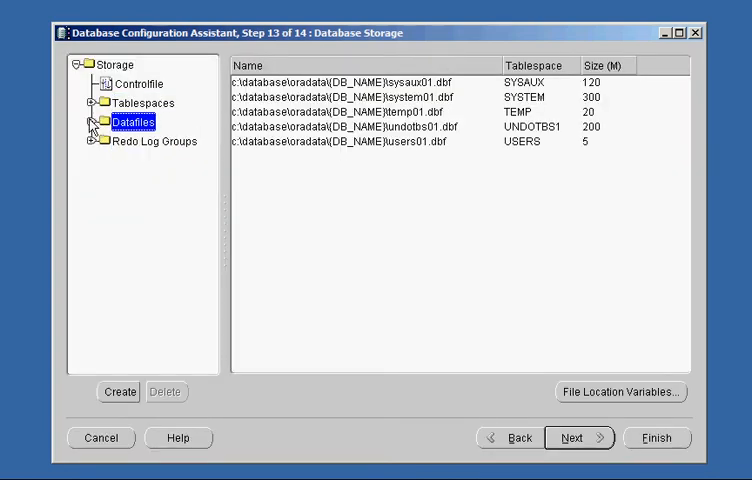
pyautogui.click(90, 122)
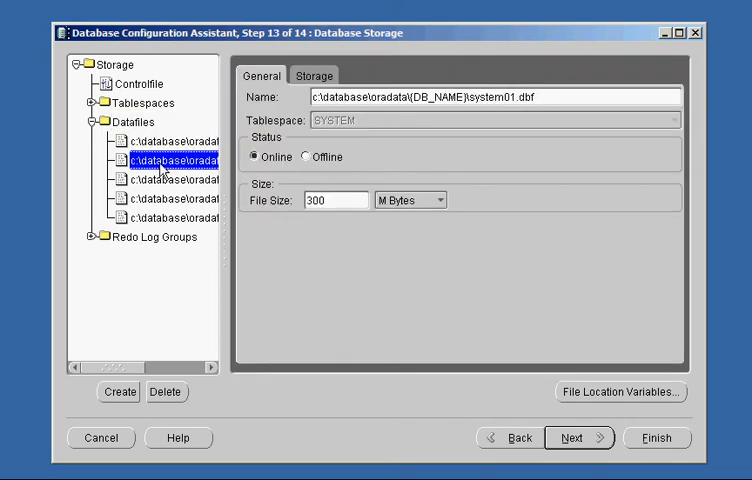
pyautogui.click(170, 200)
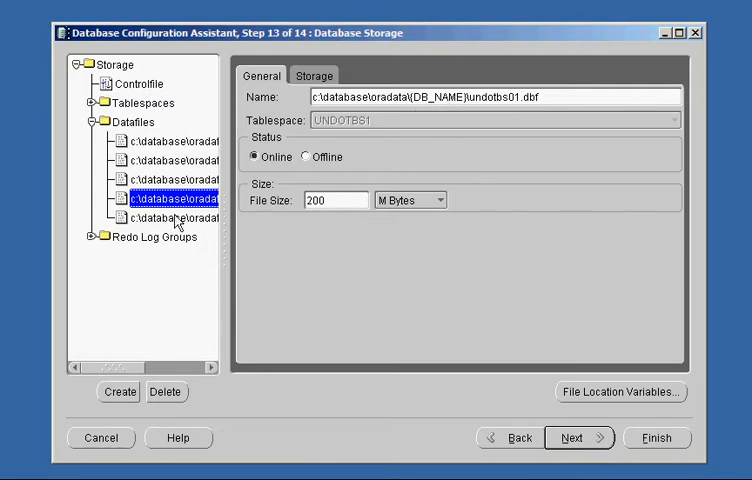
pyautogui.click(164, 216)
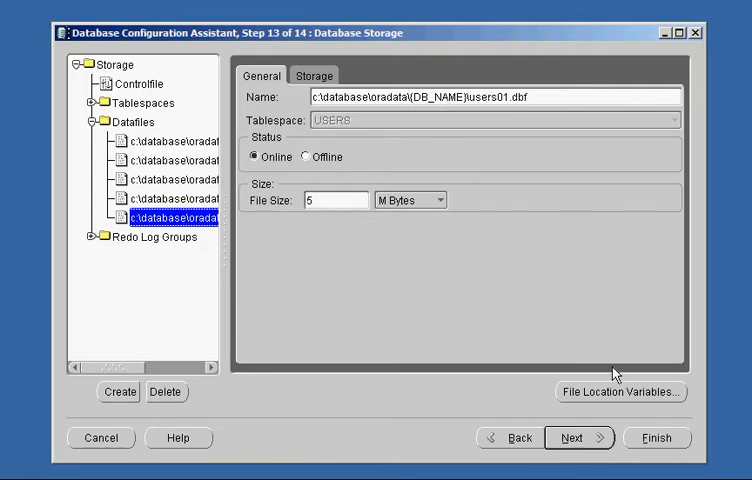
# - Check the File Location Variables, expand redo log groups 1-3, and return to the full datafile list
pyautogui.click(620, 392)
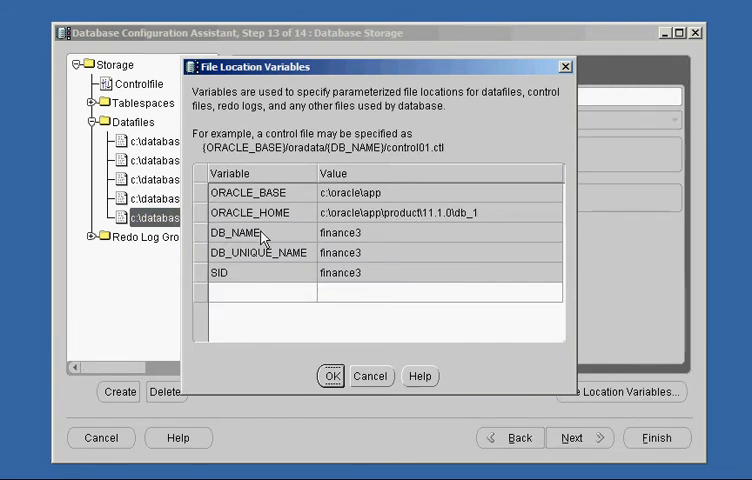
pyautogui.click(332, 376)
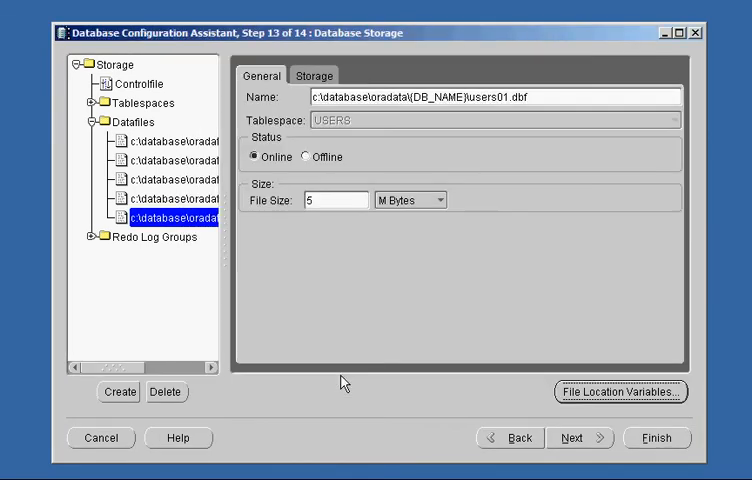
pyautogui.click(90, 236)
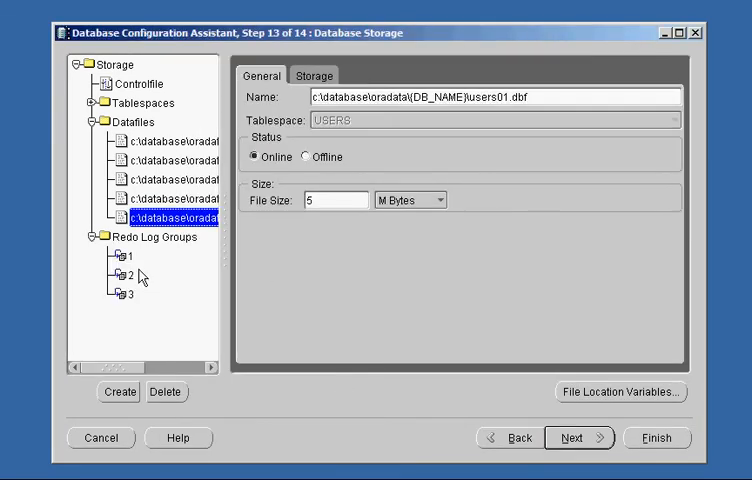
pyautogui.click(124, 256)
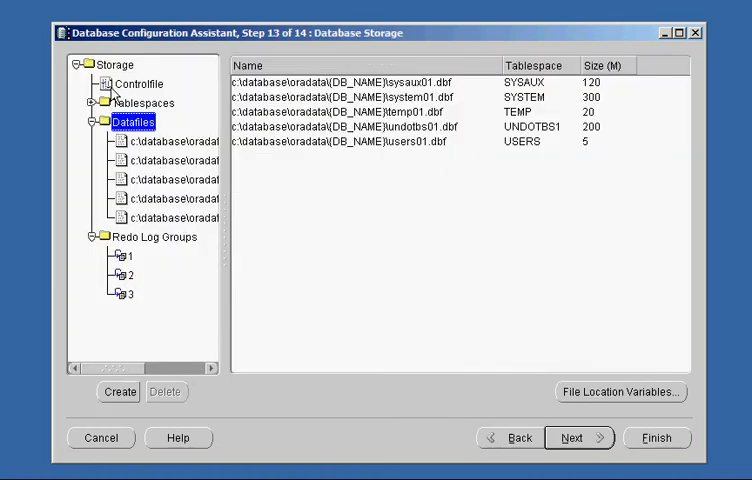
# - Recheck the control file mirror directories and view redo log groups 1 and 3 member settings (51200 KB each)
pyautogui.click(140, 84)
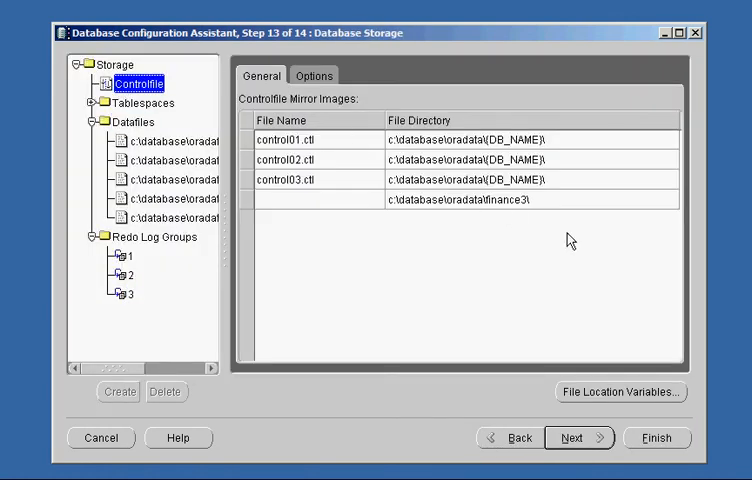
pyautogui.click(454, 200)
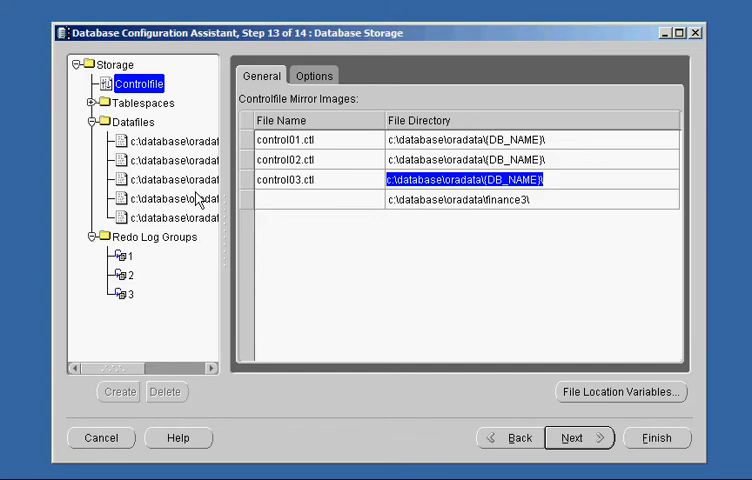
pyautogui.click(124, 256)
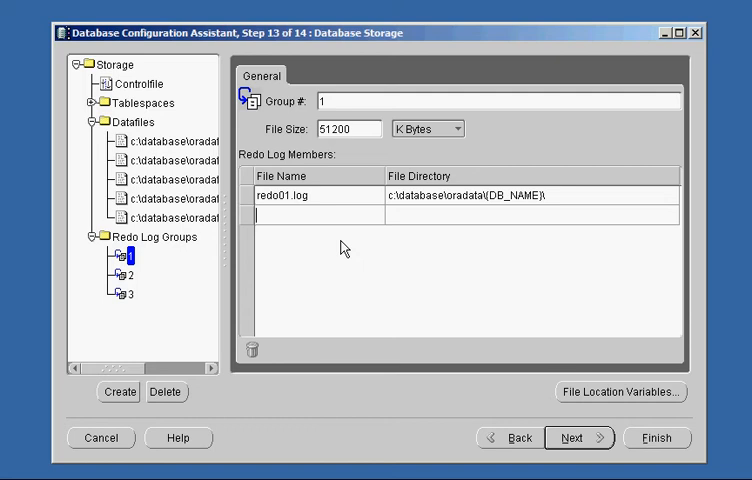
pyautogui.click(124, 276)
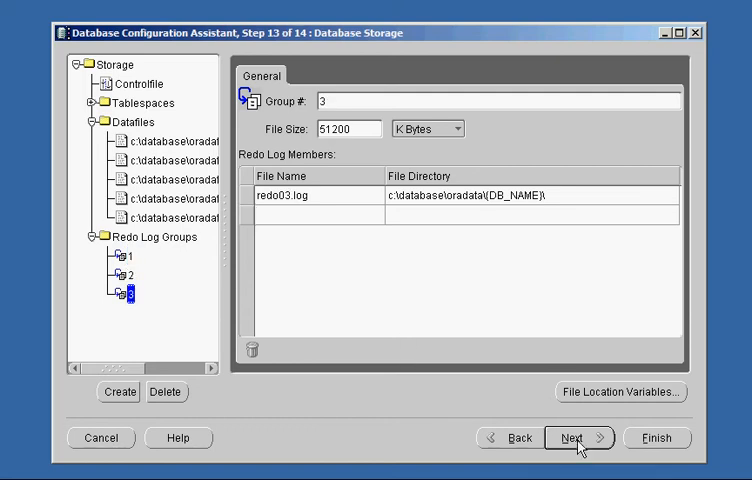
# - Reach Step 14 Creation Options and scroll through the finance3 confirmation summary
pyautogui.click(572, 438)
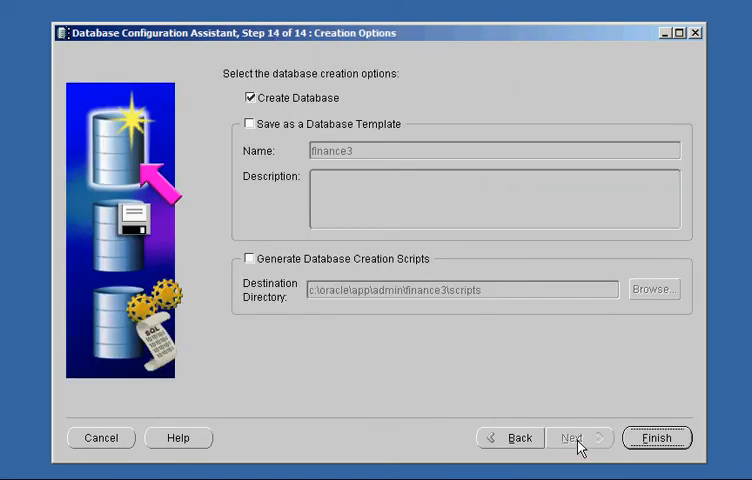
pyautogui.click(656, 438)
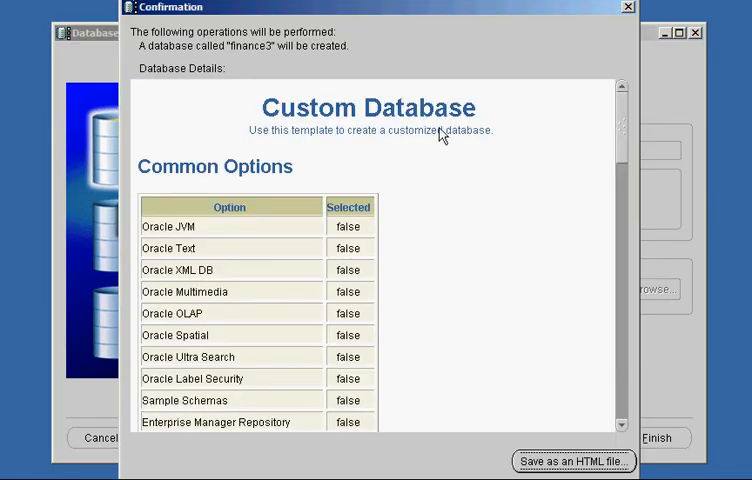
pyautogui.scroll(-3)
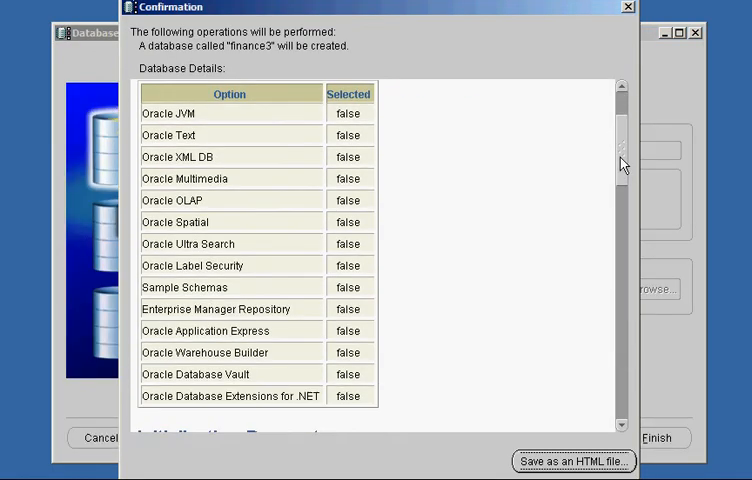
pyautogui.scroll(-3)
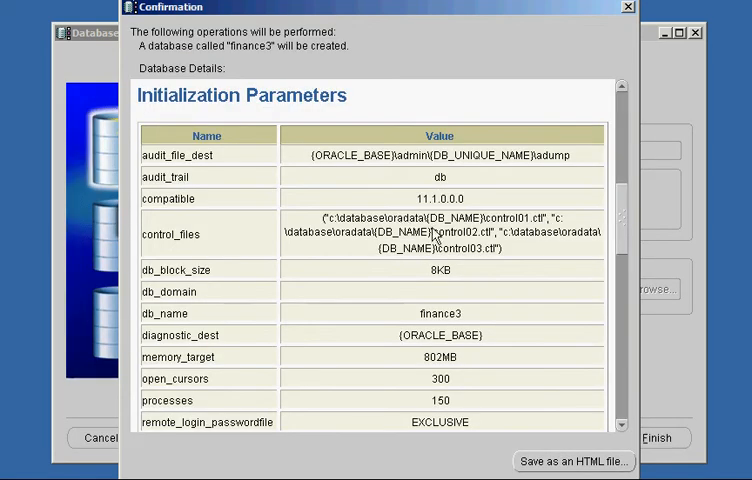
pyautogui.moveTo(414, 260)
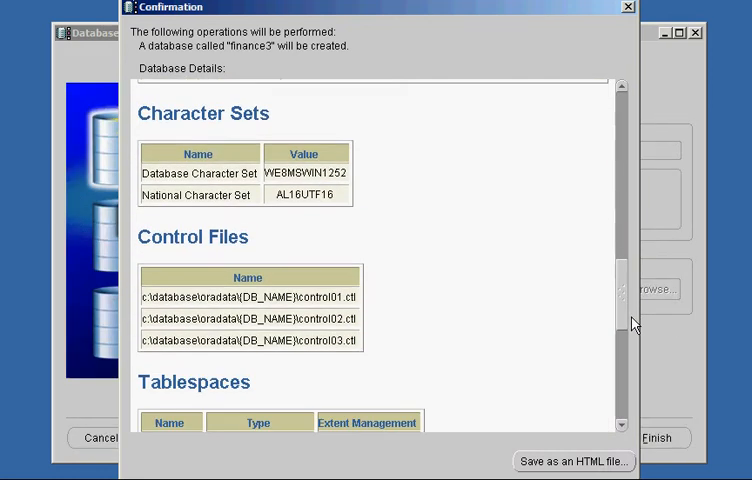
pyautogui.scroll(-3)
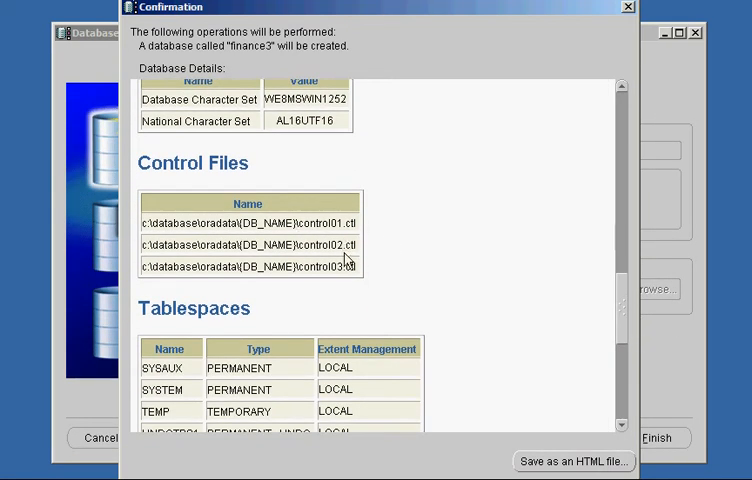
pyautogui.scroll(-3)
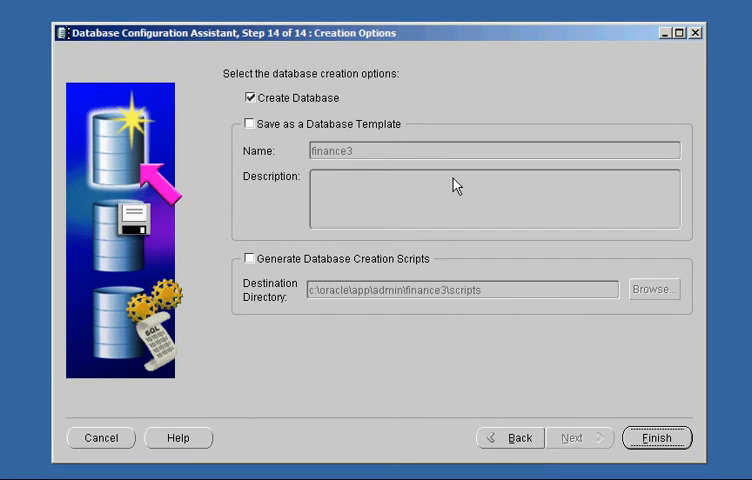
# - Start creating the finance3 database and let the progress dialog run
pyautogui.click(656, 436)
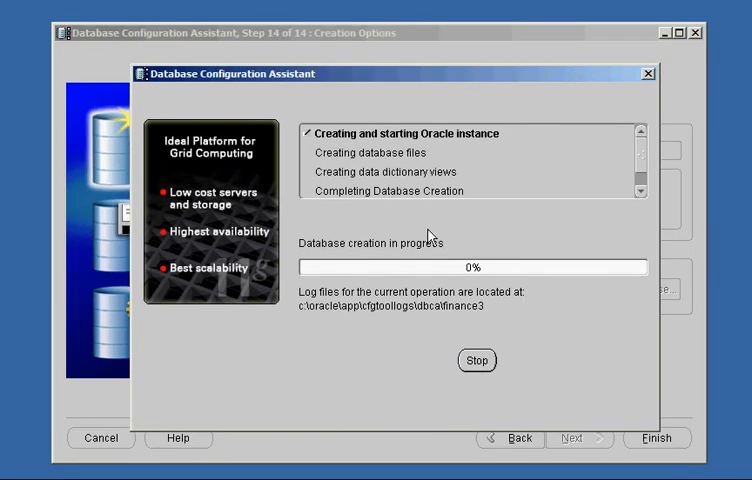
pyautogui.moveTo(336, 390)
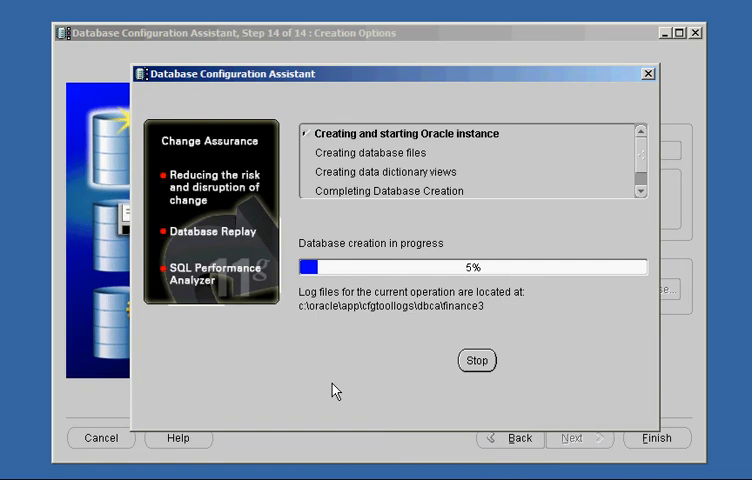
pyautogui.moveTo(36, 452)
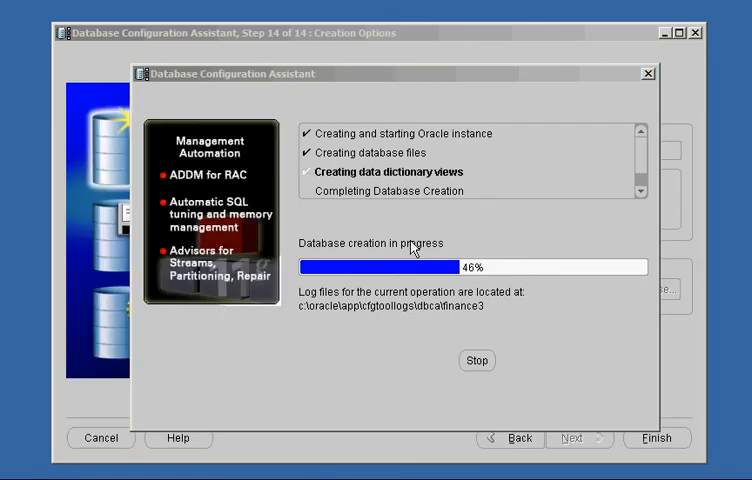
pyautogui.moveTo(170, 304)
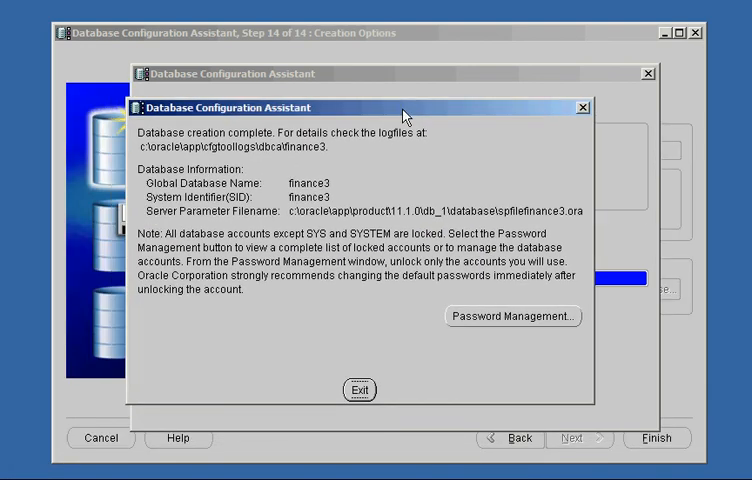
# - Bring up the creation-complete summary showing global name and SID finance3
pyautogui.moveTo(400, 108); pyautogui.dragTo(424, 104)
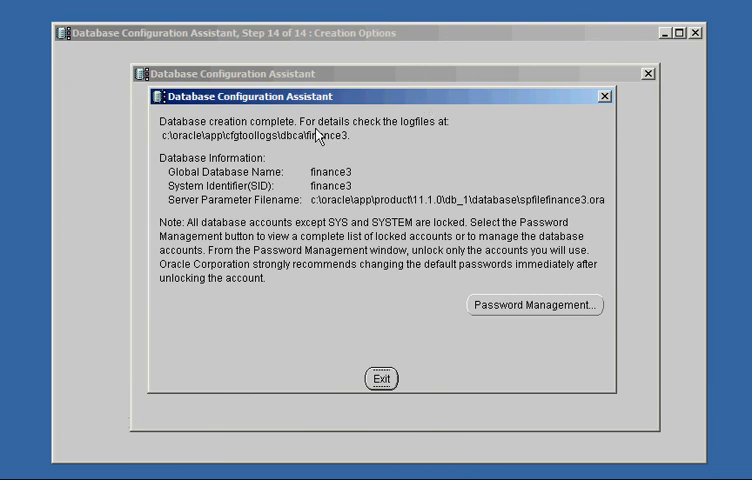
pyautogui.click(380, 378)
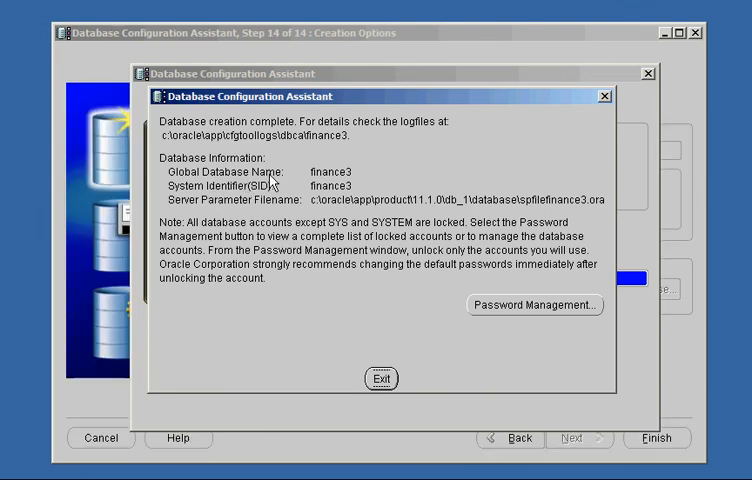
pyautogui.moveTo(292, 196)
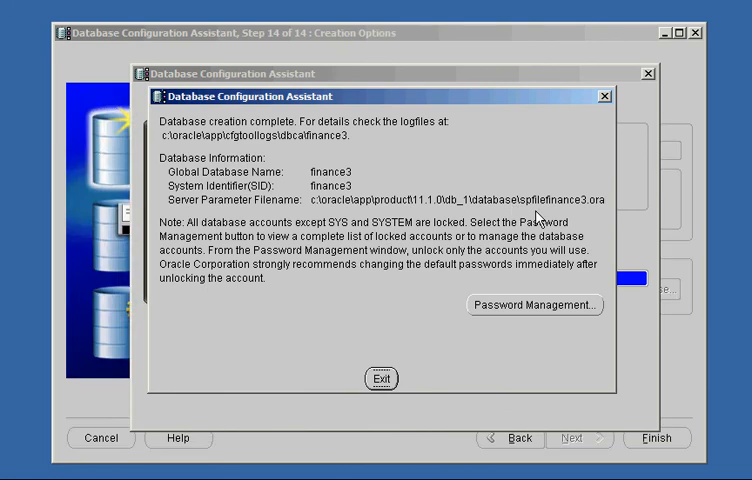
# - Exit DBCA and list C:\database\oradata\finance3 in Command Prompt showing control, redo and data files
pyautogui.click(380, 378)
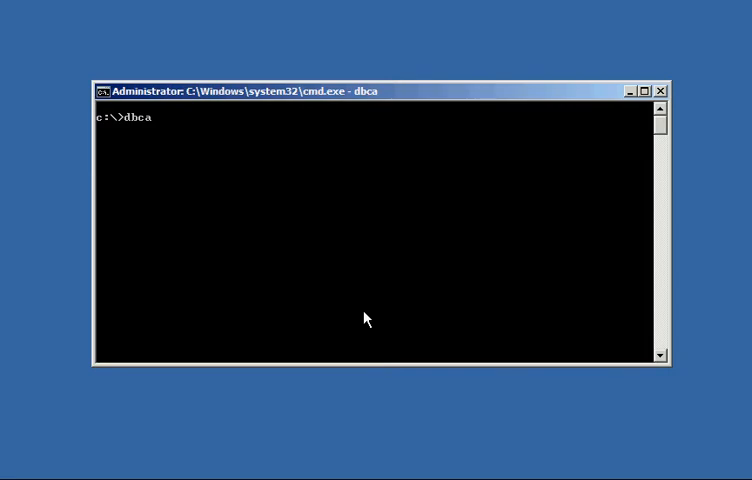
pyautogui.write('cd c:\\data')
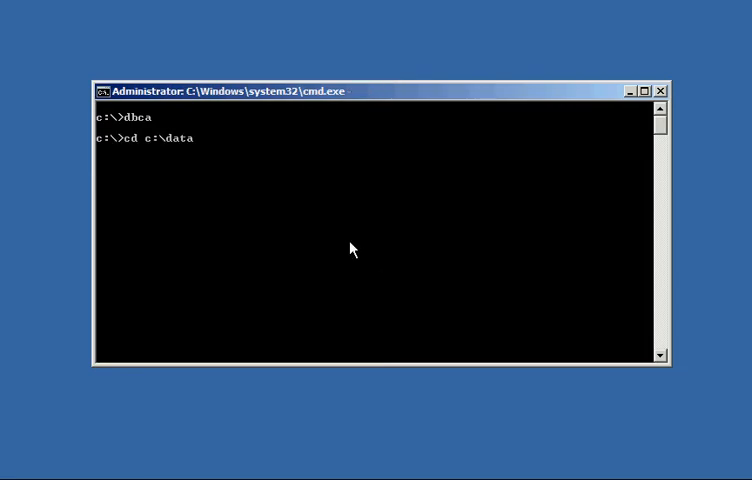
pyautogui.press('Backspace')
pyautogui.write('cd')
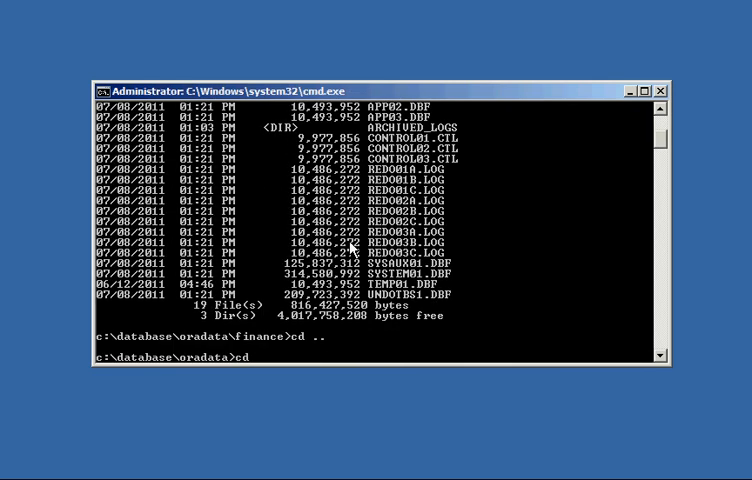
pyautogui.write('finn')
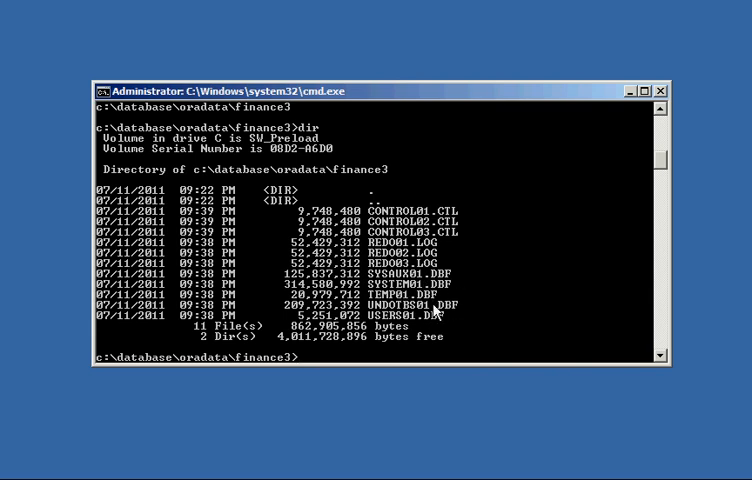
pyautogui.write('cd')
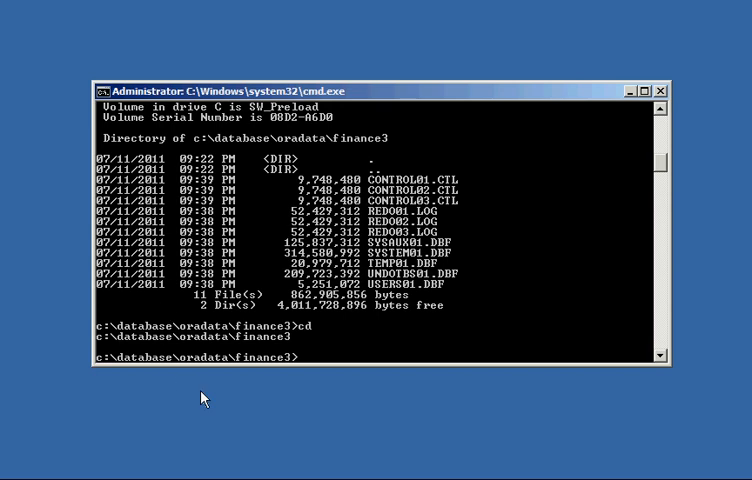
pyautogui.moveTo(360, 352)
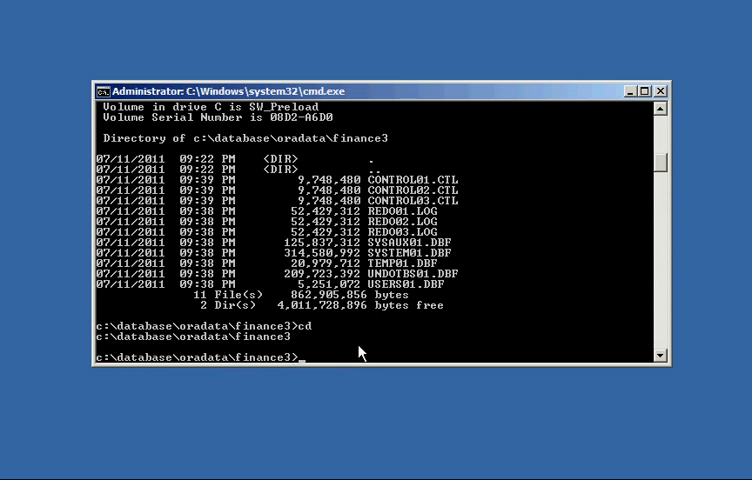
pyautogui.write('s')
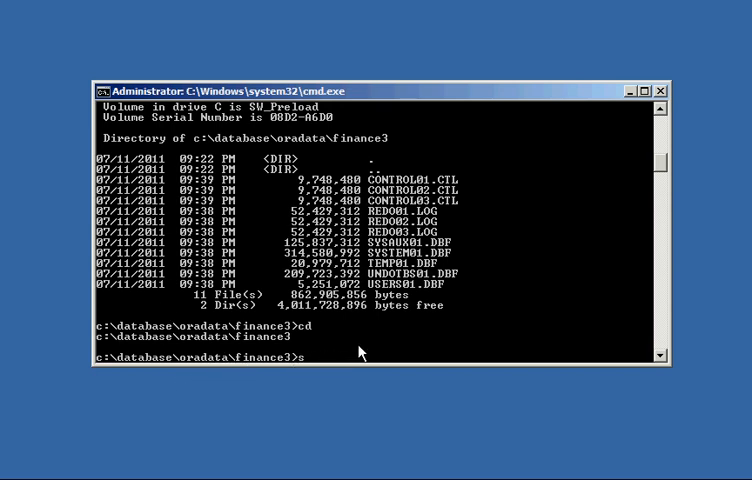
# - Set ORACLE_SID=finance3, connect as sysdba, and query open_mode and the datafile names from v$datafile
pyautogui.write('et ORACLE_SID=finance3')
pyautogui.write('select name from v$database;')
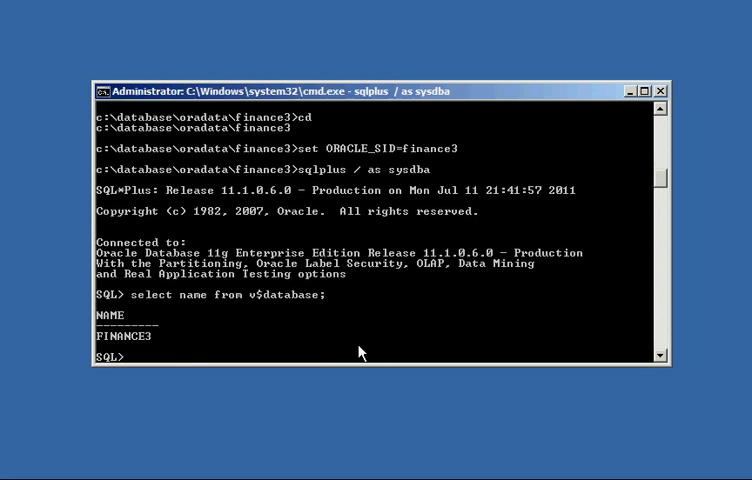
pyautogui.write('select open_mode from v$database;')
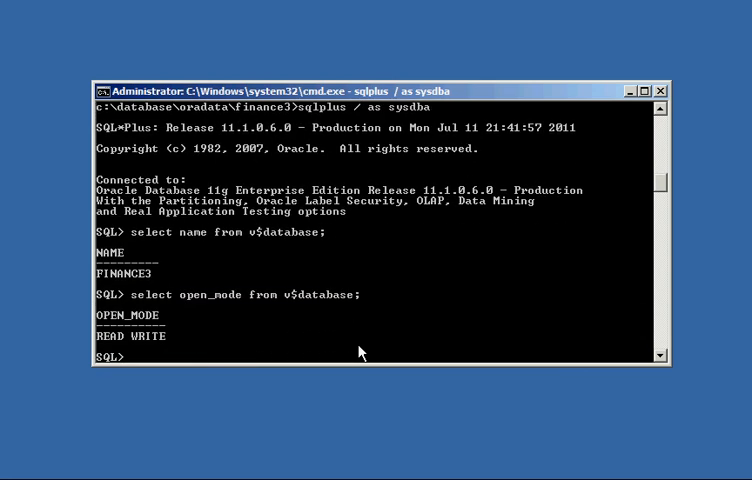
pyautogui.write('select name from')
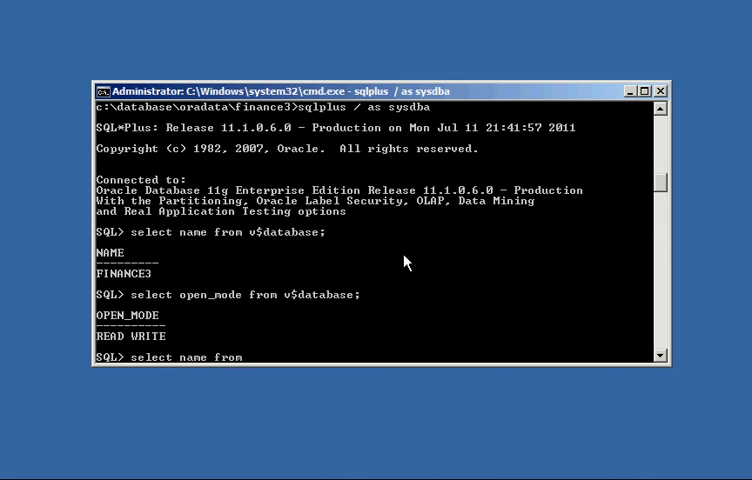
pyautogui.write('v$datafile;')
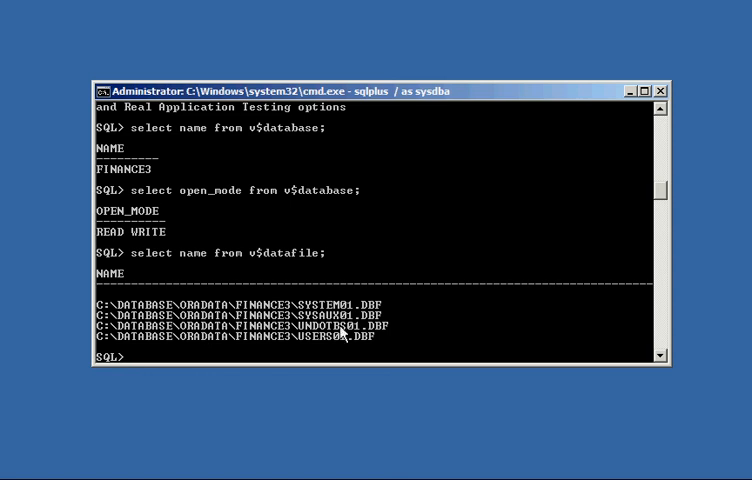
# - Query the control file names and redo log members, confirming they sit under C:\DATABASE\ORADATA\FINANCE3
pyautogui.write('select name from v$controlfile;')
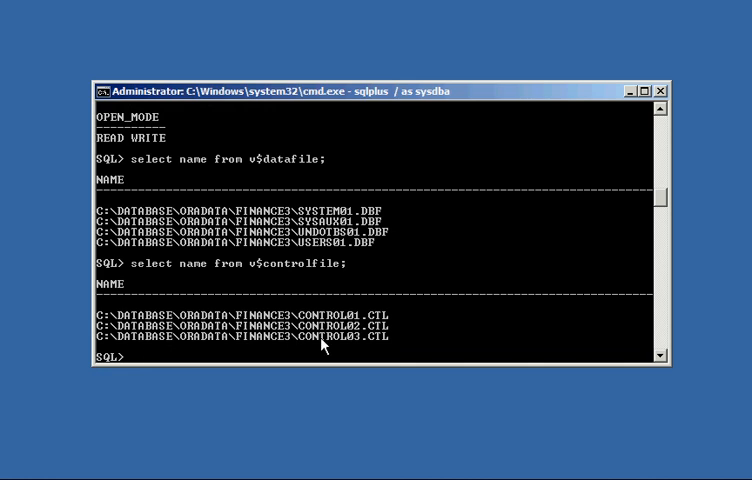
pyautogui.write('select member')
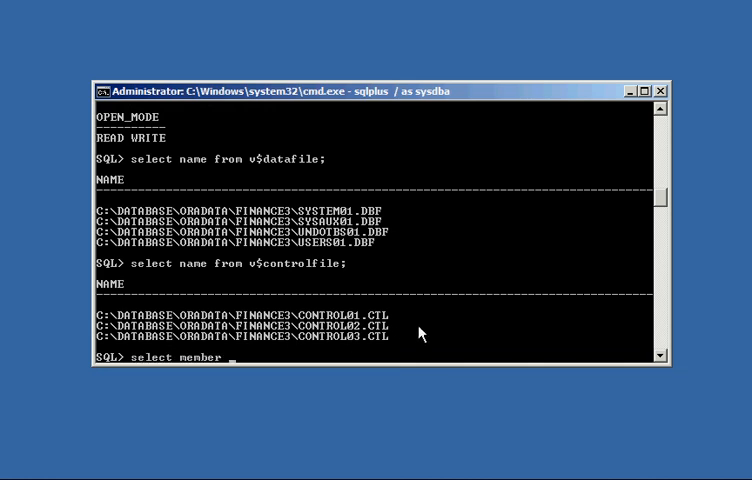
pyautogui.write('from v$logf')
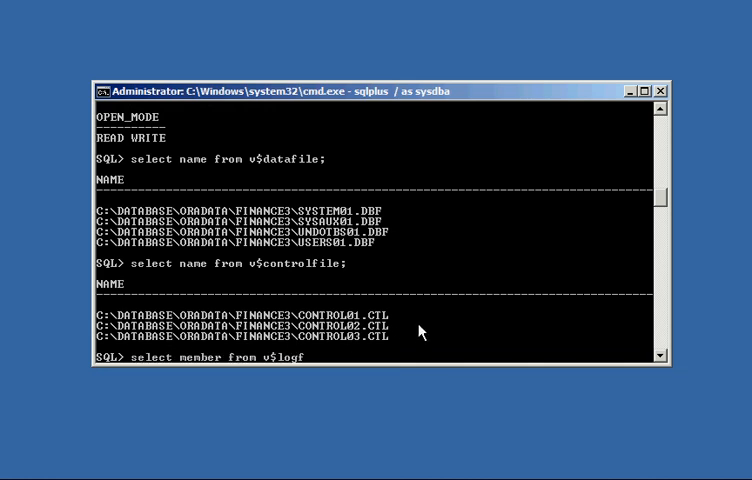
pyautogui.press('Return')
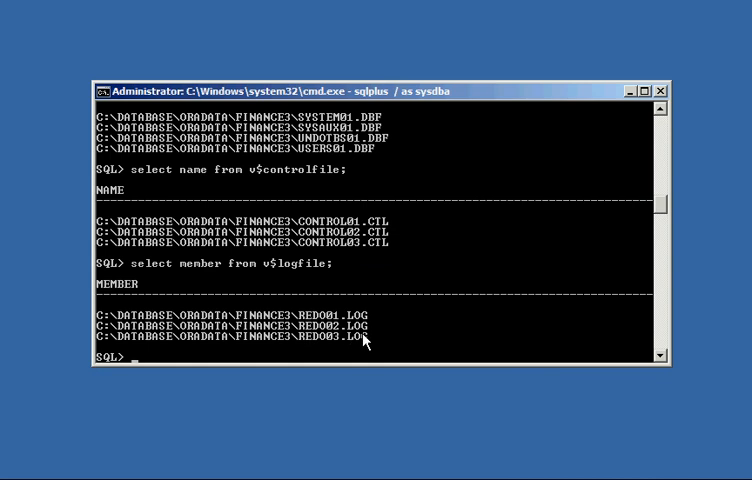
pyautogui.moveTo(412, 344)
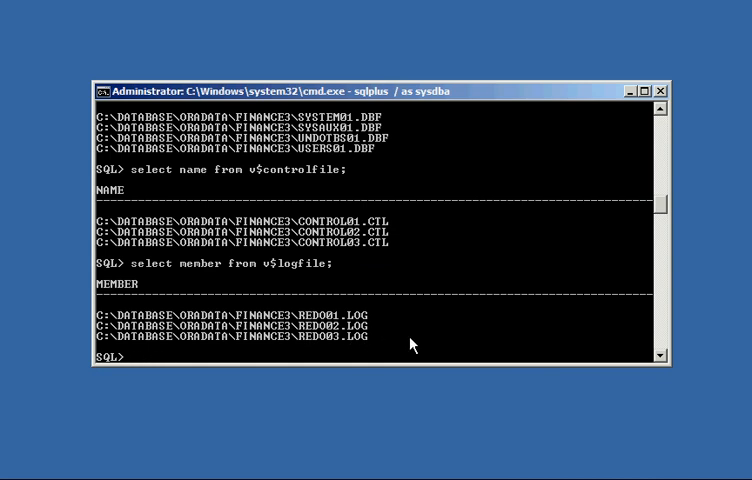
# - Shut down finance3 with shutdown immediate, then start the instance again with startup
pyautogui.write('shutdown immediate;')
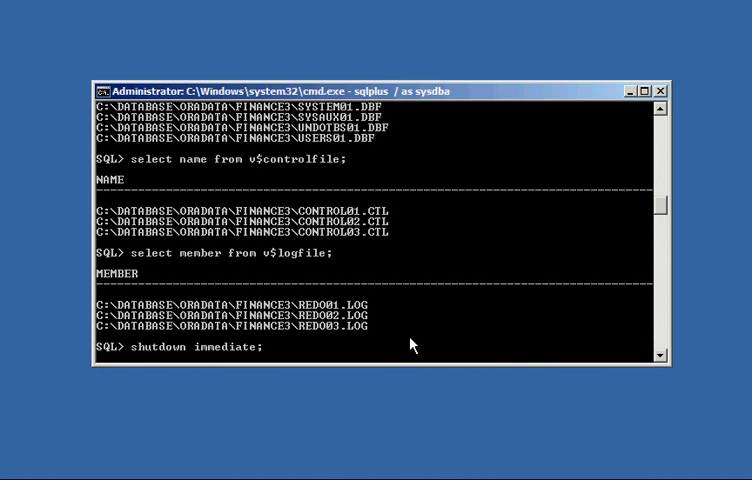
pyautogui.press('Return')
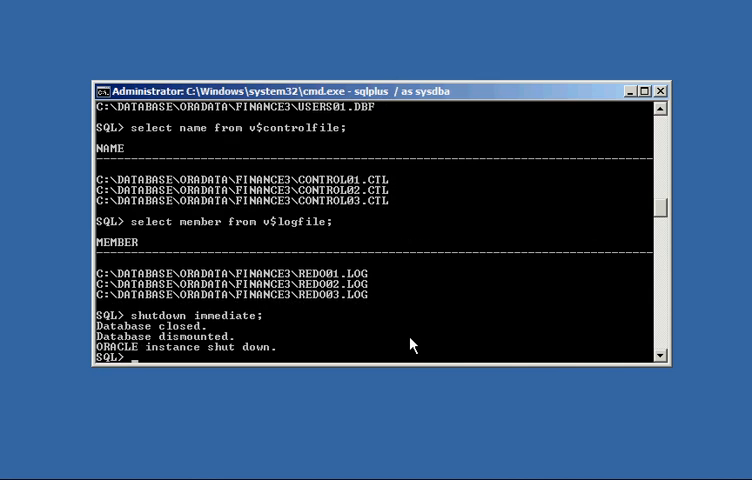
pyautogui.write('startup;')
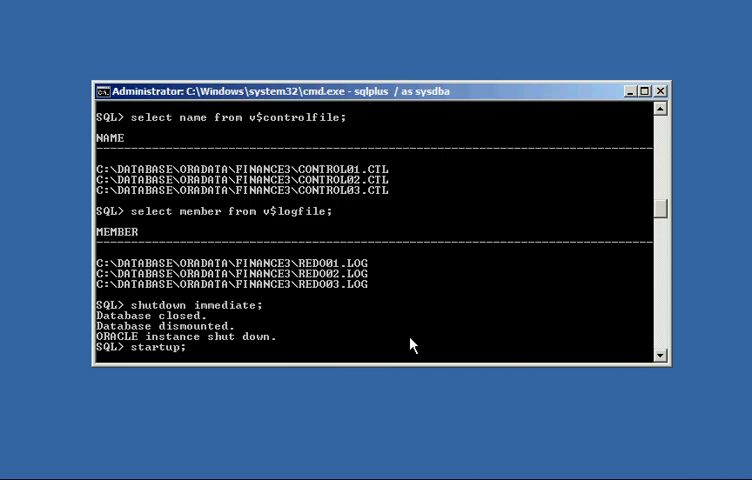
pyautogui.press('Return')
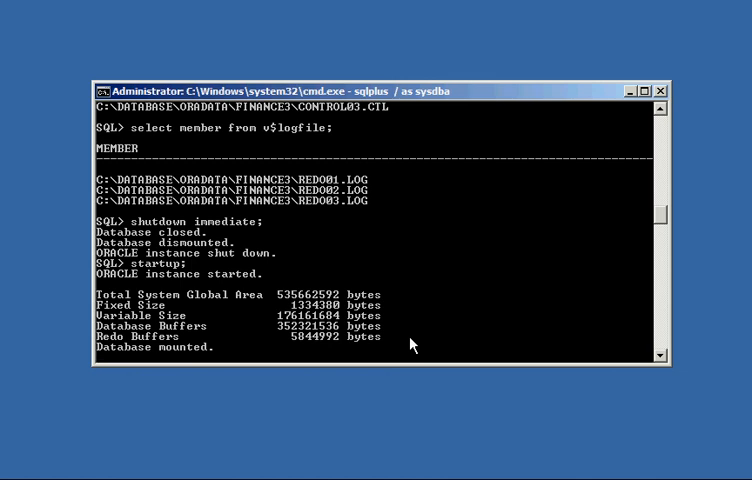
# - Query v$database to confirm the reopened database is named FINANCE3
pyautogui.press('Return')
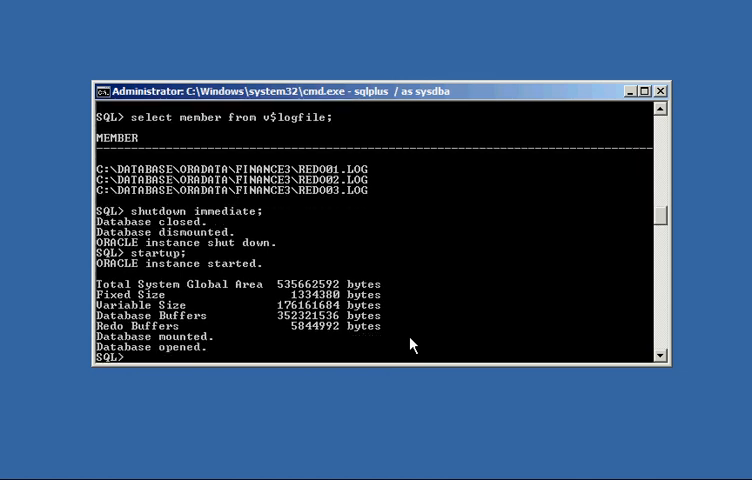
pyautogui.write('select name from v$database;')
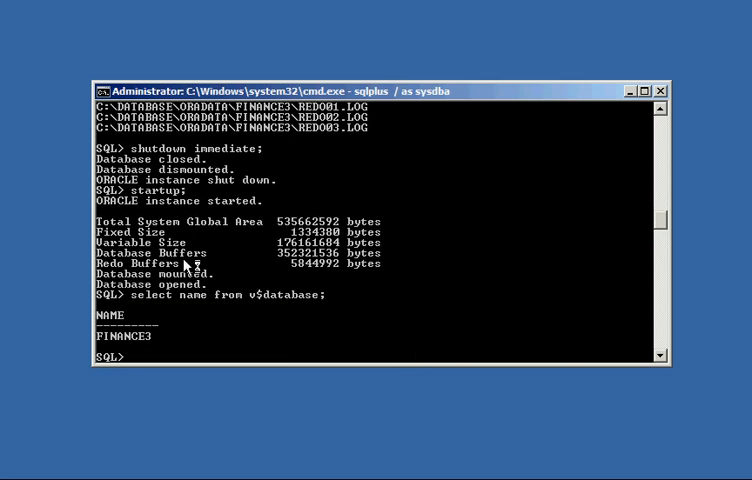
pyautogui.moveTo(310, 296)
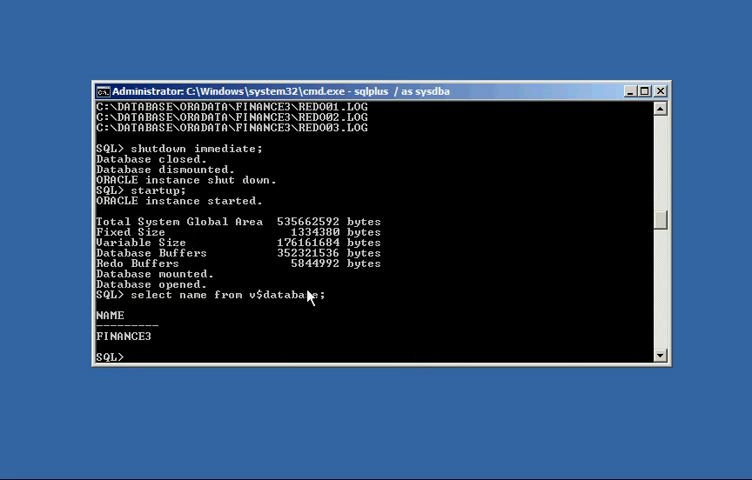